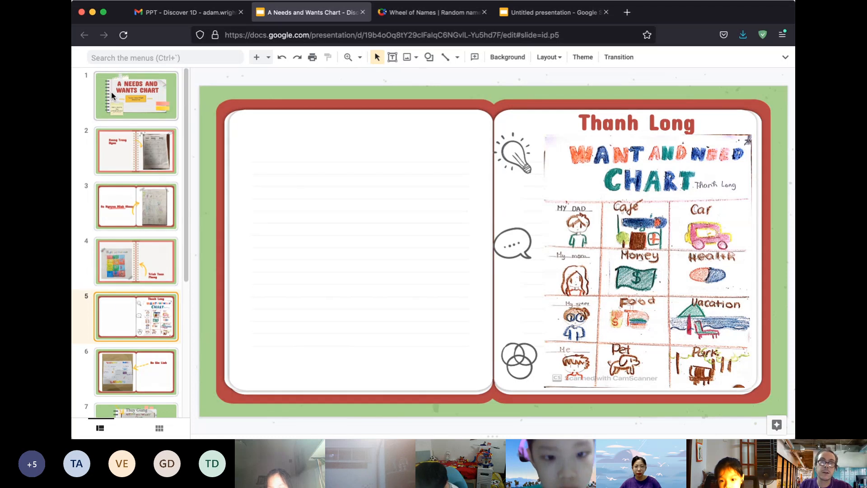
Step: Show slide 1, the 'A Needs and Wants Chart' title slide
{"action": "left_click", "coordinate": [113, 96]}
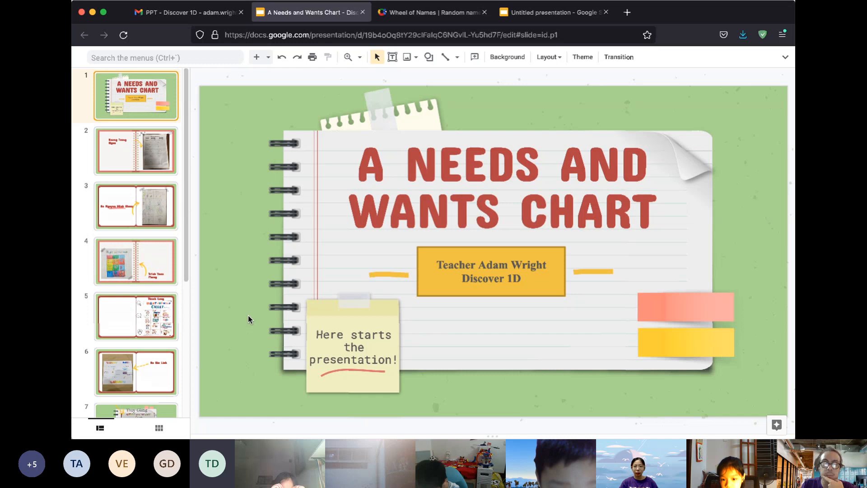
{"action": "mouse_move", "coordinate": [132, 330]}
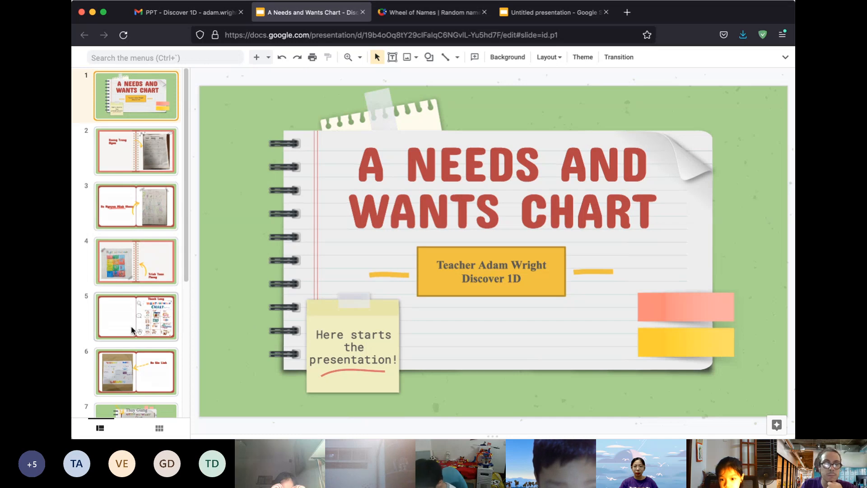
{"action": "left_click", "coordinate": [136, 317]}
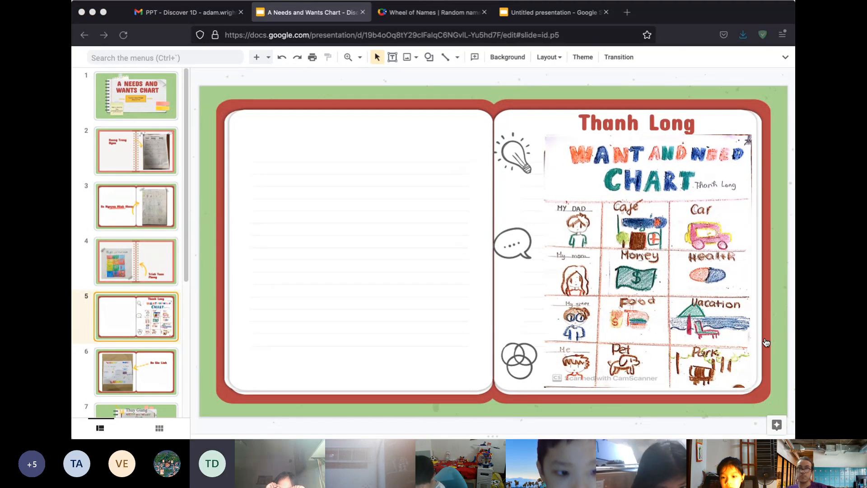
{"action": "mouse_move", "coordinate": [764, 338]}
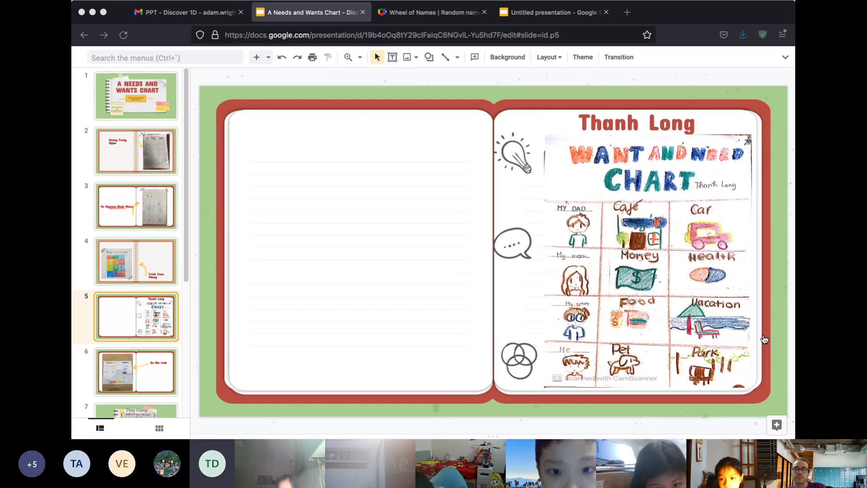
{"action": "mouse_move", "coordinate": [722, 11]}
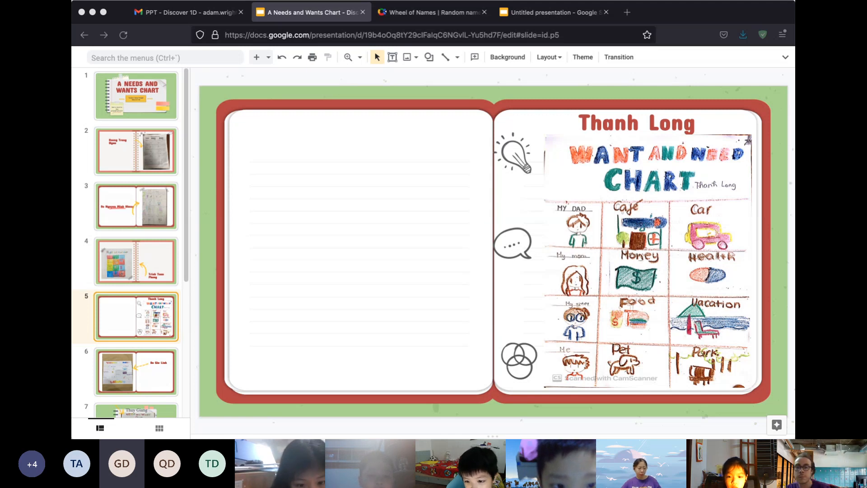
{"action": "mouse_move", "coordinate": [789, 267]}
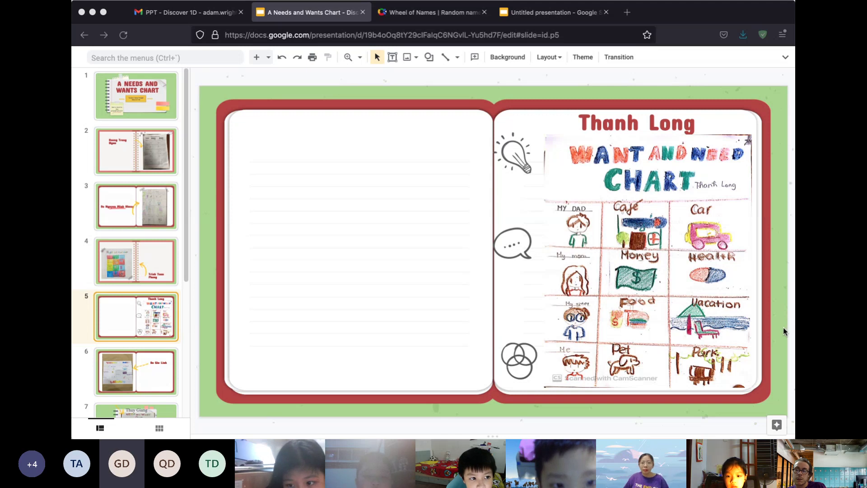
{"action": "mouse_move", "coordinate": [790, 318]}
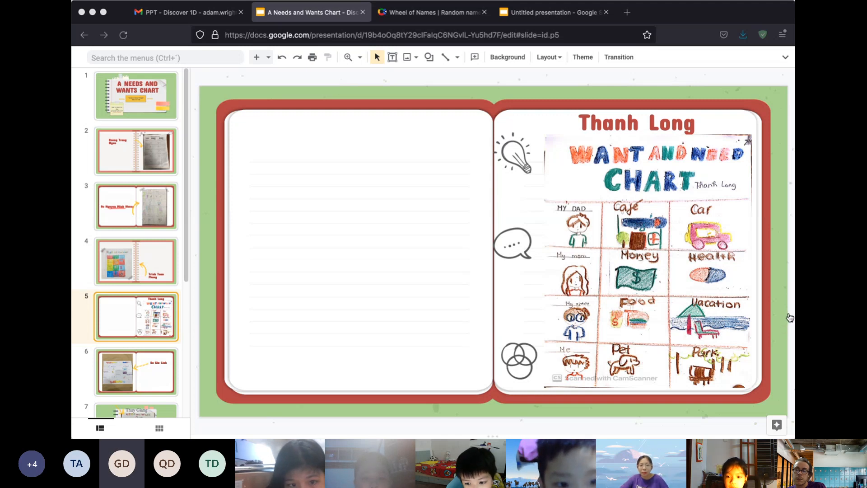
{"action": "mouse_move", "coordinate": [794, 316]}
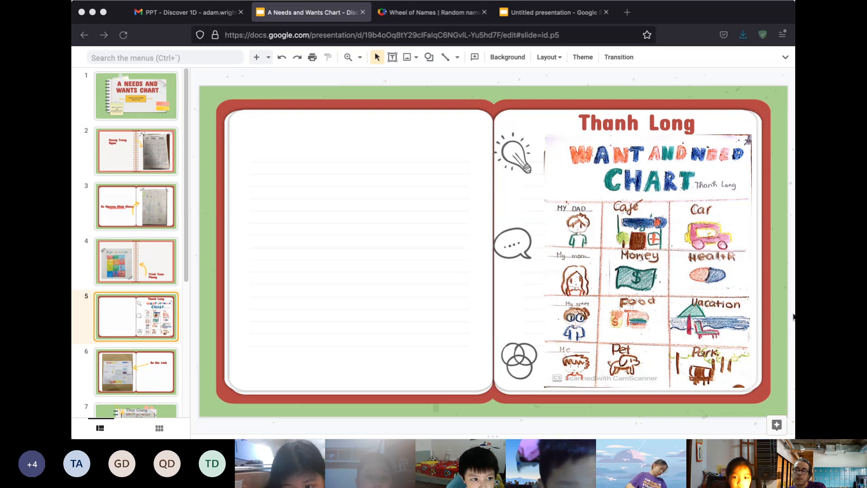
{"action": "mouse_move", "coordinate": [753, 166]}
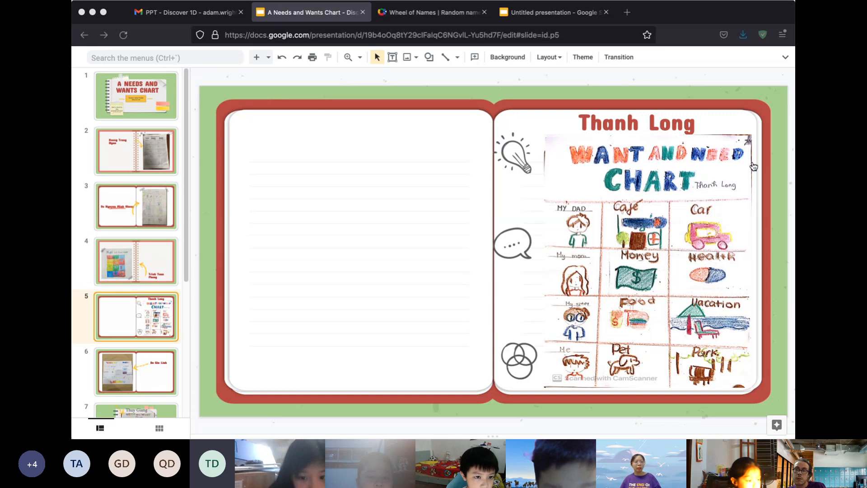
{"action": "mouse_move", "coordinate": [725, 12]}
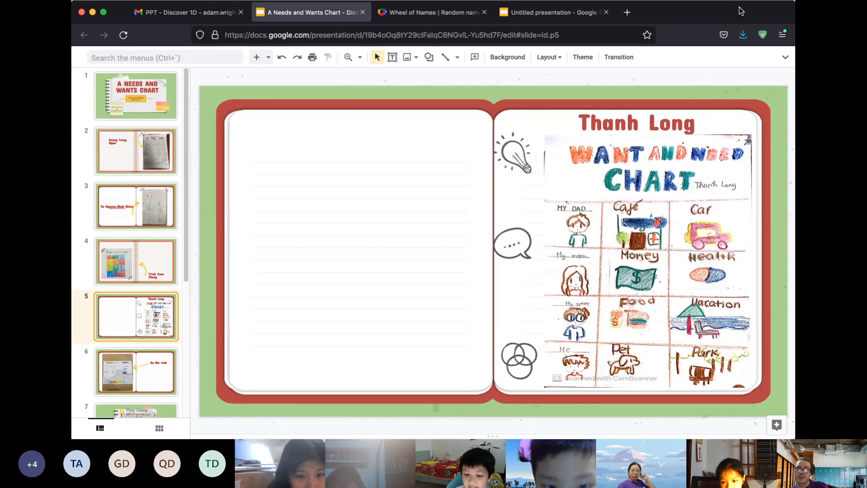
{"action": "mouse_move", "coordinate": [730, 95]}
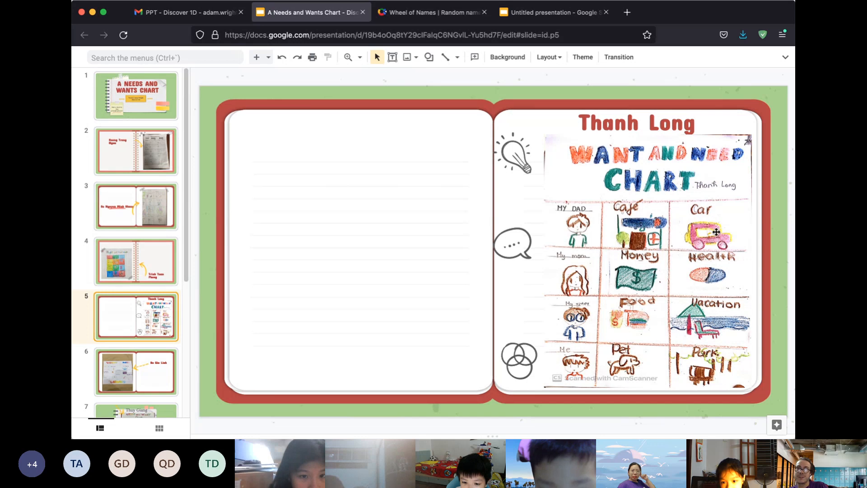
{"action": "mouse_move", "coordinate": [757, 237]}
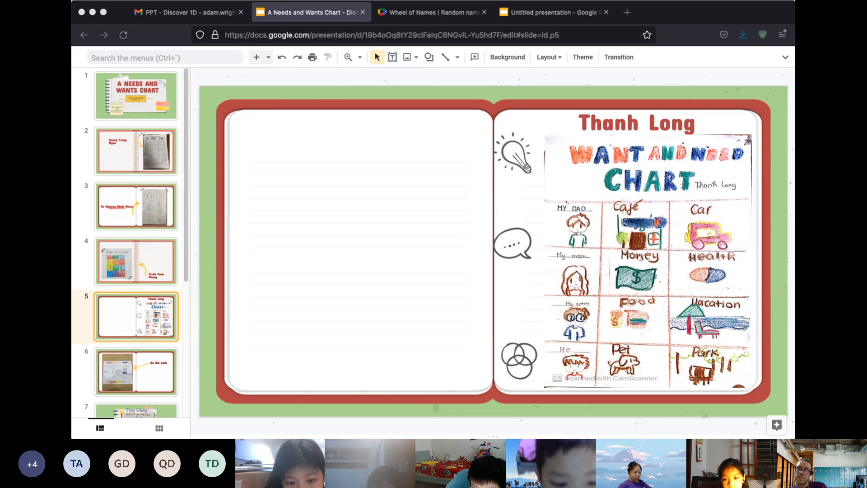
{"action": "mouse_move", "coordinate": [758, 14]}
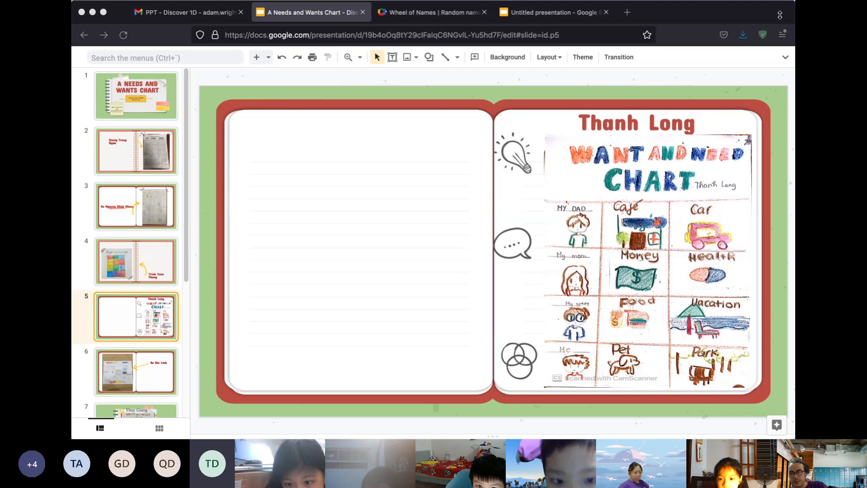
{"action": "mouse_move", "coordinate": [688, 9]}
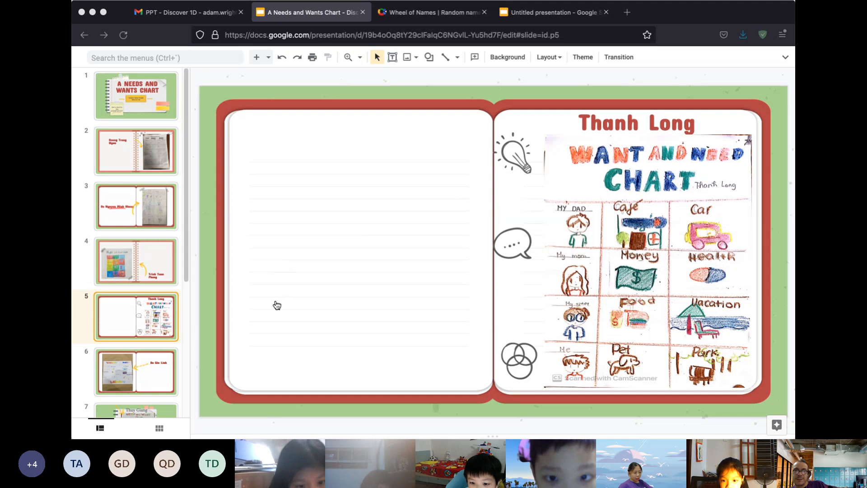
{"action": "mouse_move", "coordinate": [289, 290]}
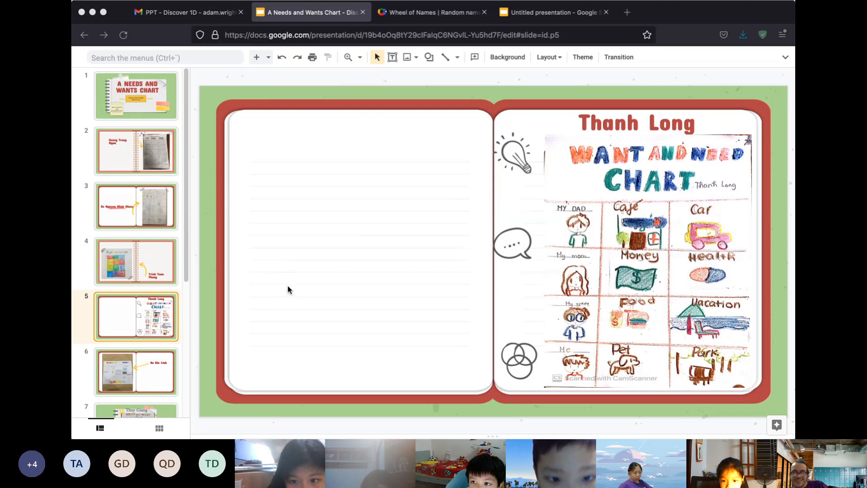
{"action": "mouse_move", "coordinate": [350, 198]}
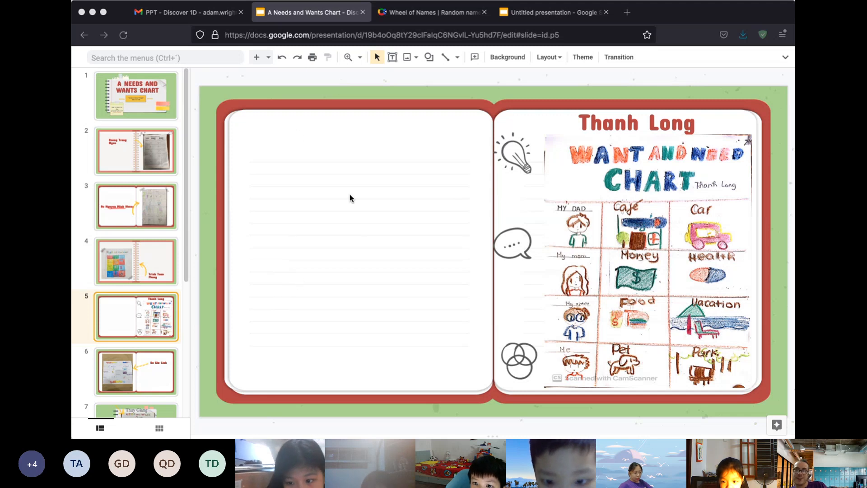
{"action": "mouse_move", "coordinate": [344, 148]}
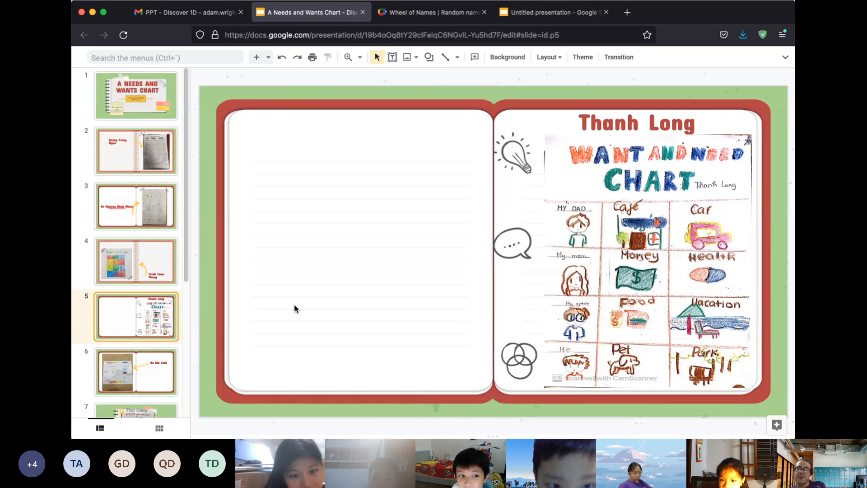
{"action": "mouse_move", "coordinate": [499, 216]}
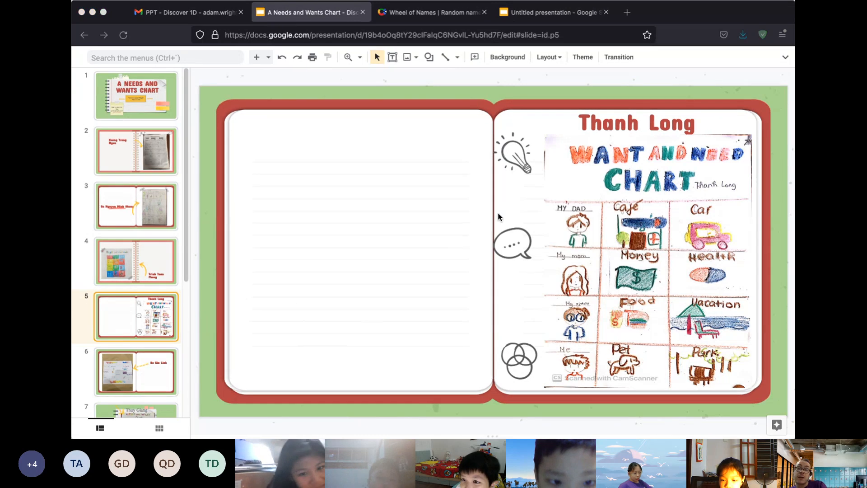
{"action": "mouse_move", "coordinate": [507, 231]}
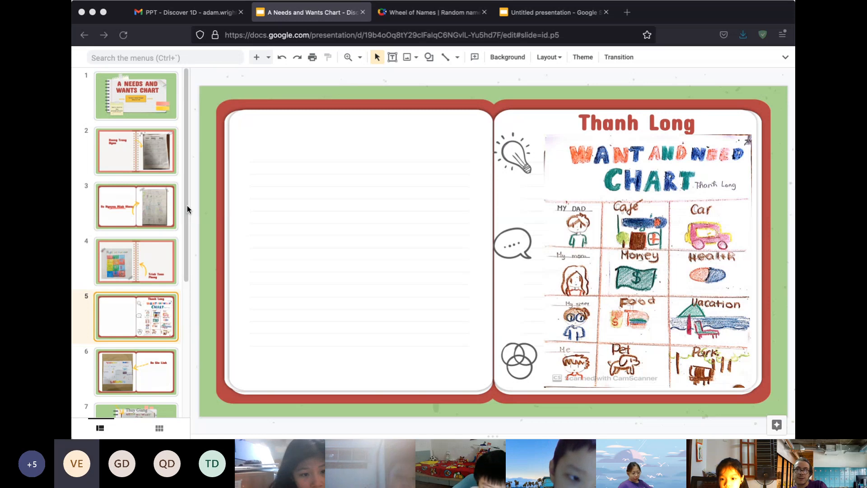
{"action": "mouse_move", "coordinate": [200, 206]}
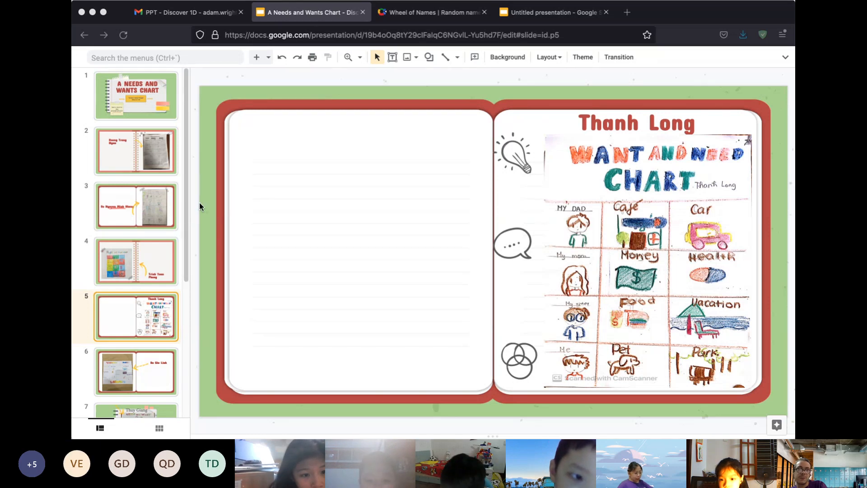
{"action": "mouse_move", "coordinate": [593, 222]}
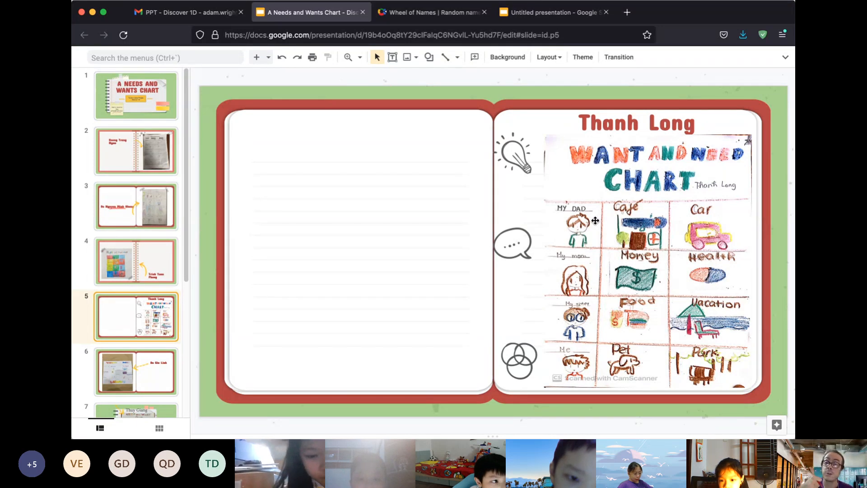
{"action": "mouse_move", "coordinate": [715, 402]}
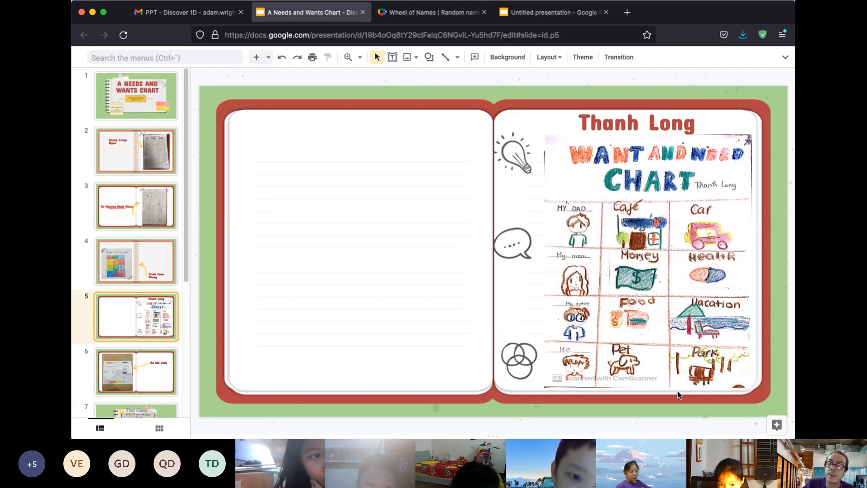
{"action": "mouse_move", "coordinate": [658, 417]}
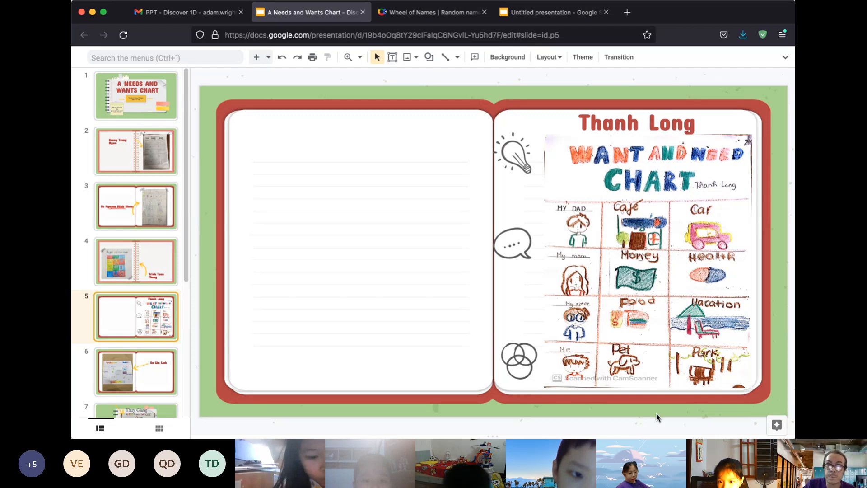
Step: Revisit the student charts on slides 4, 3, 2 and 4, ending back on slide 5
{"action": "left_click", "coordinate": [135, 262]}
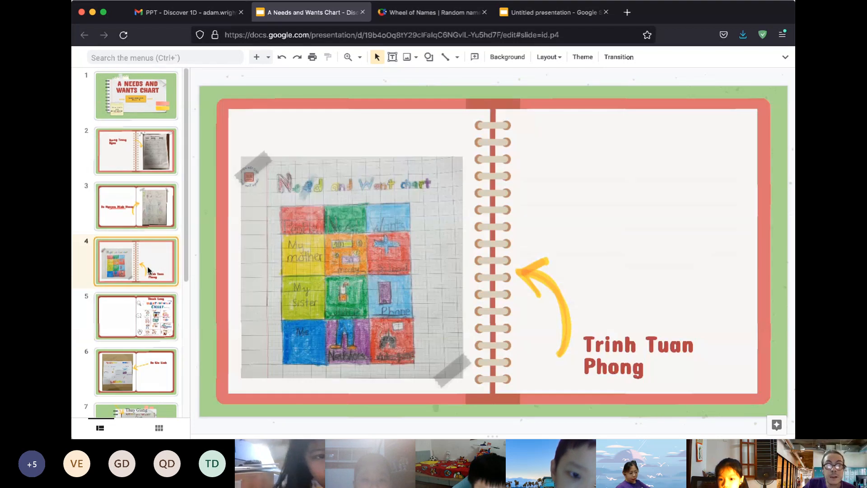
{"action": "left_click", "coordinate": [134, 206]}
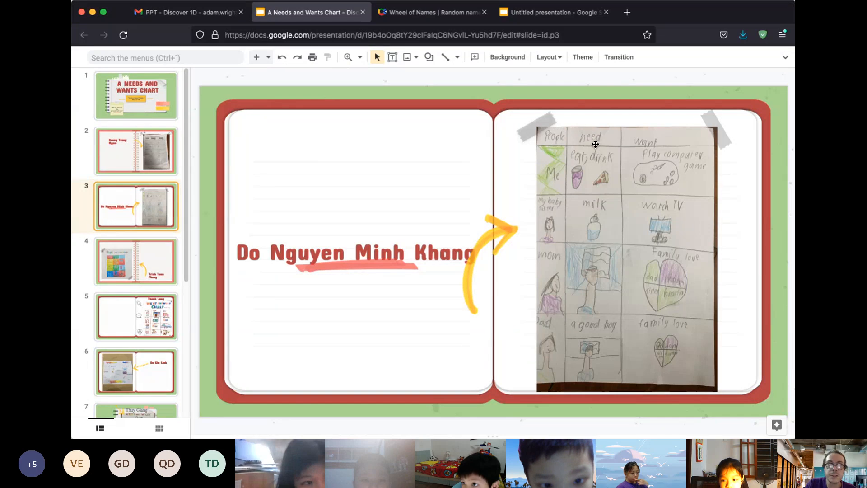
{"action": "left_click", "coordinate": [135, 150]}
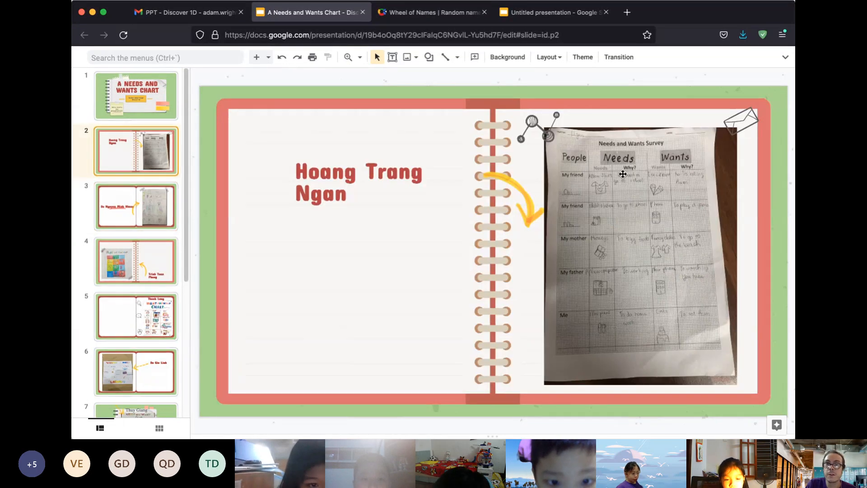
{"action": "left_click", "coordinate": [133, 262]}
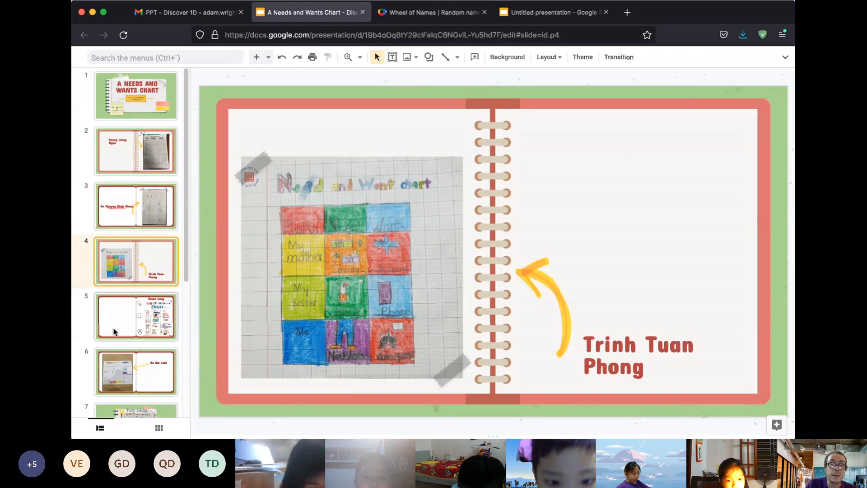
{"action": "left_click", "coordinate": [135, 317]}
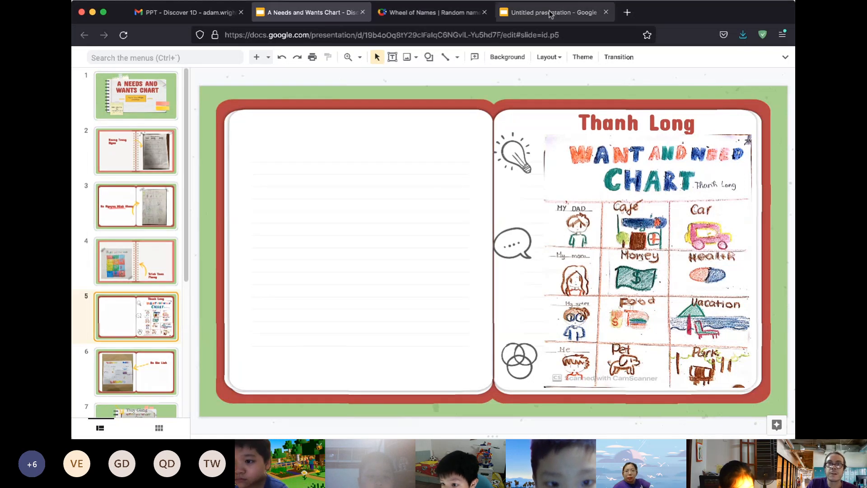
{"action": "left_click", "coordinate": [437, 12]}
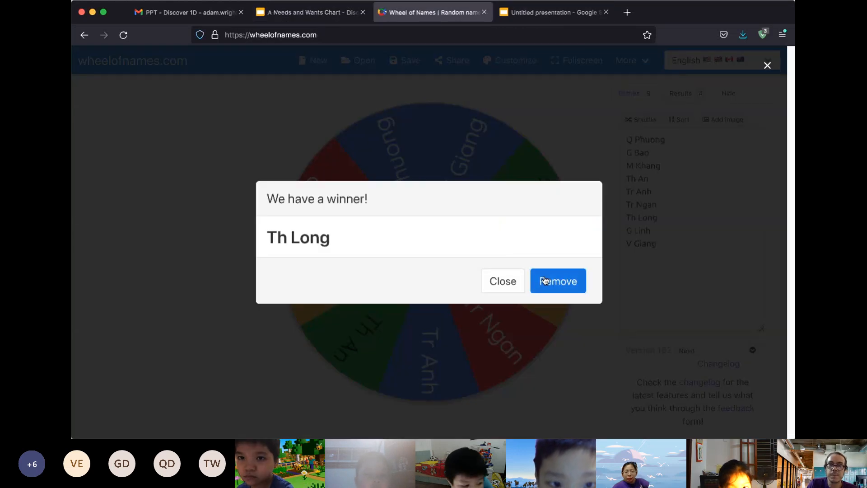